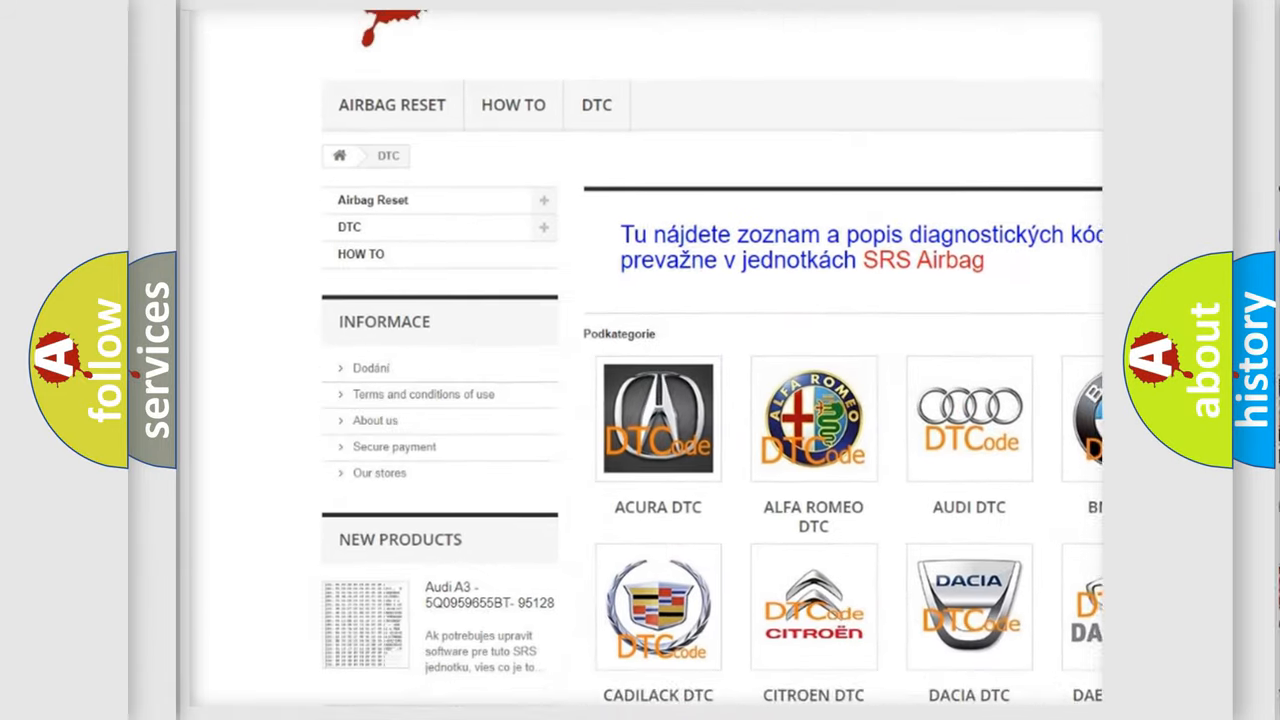
{"action": "scroll", "scroll_direction": "down", "scroll_amount": 3}
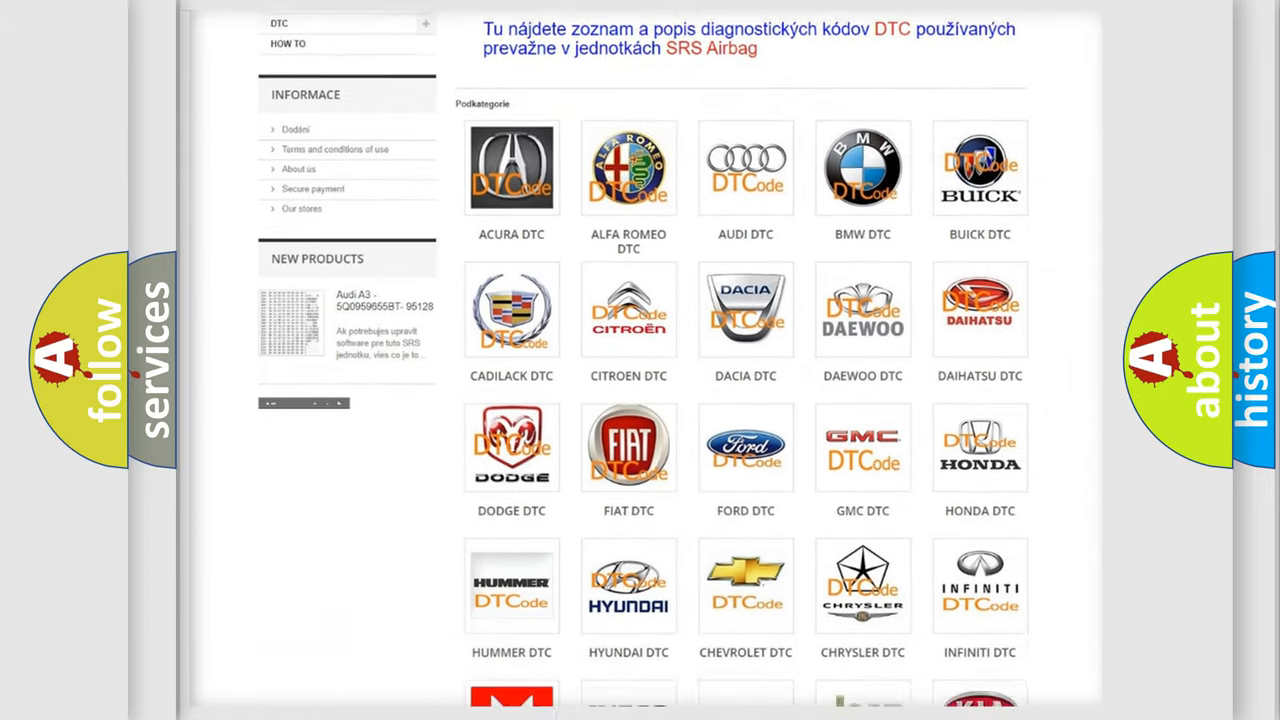
{"action": "scroll", "scroll_direction": "down", "scroll_amount": 3}
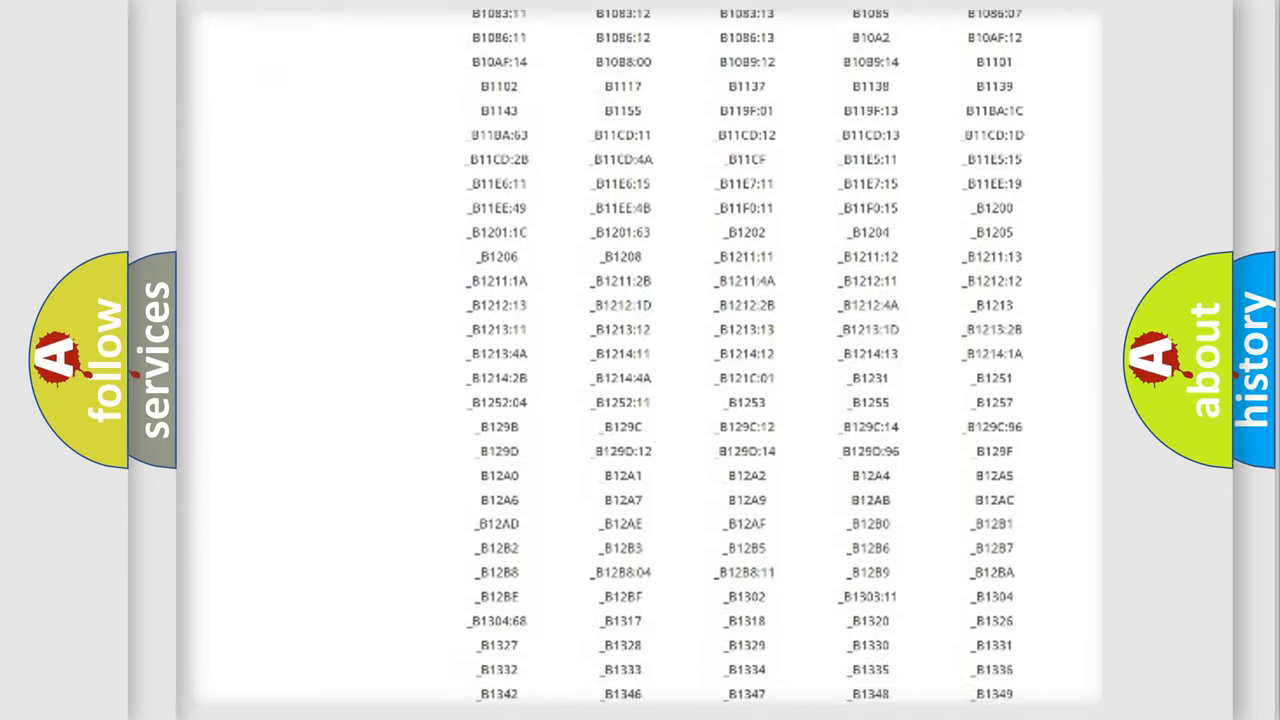
{"action": "scroll", "scroll_direction": "down", "scroll_amount": 3}
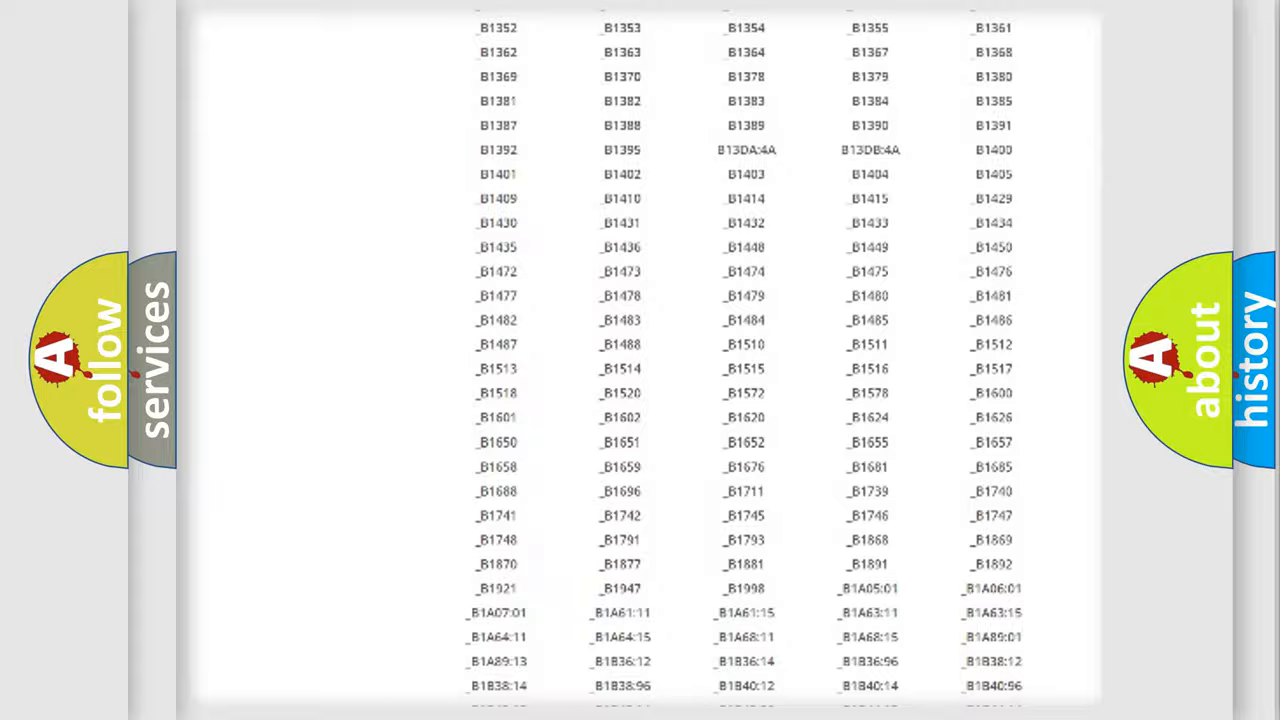